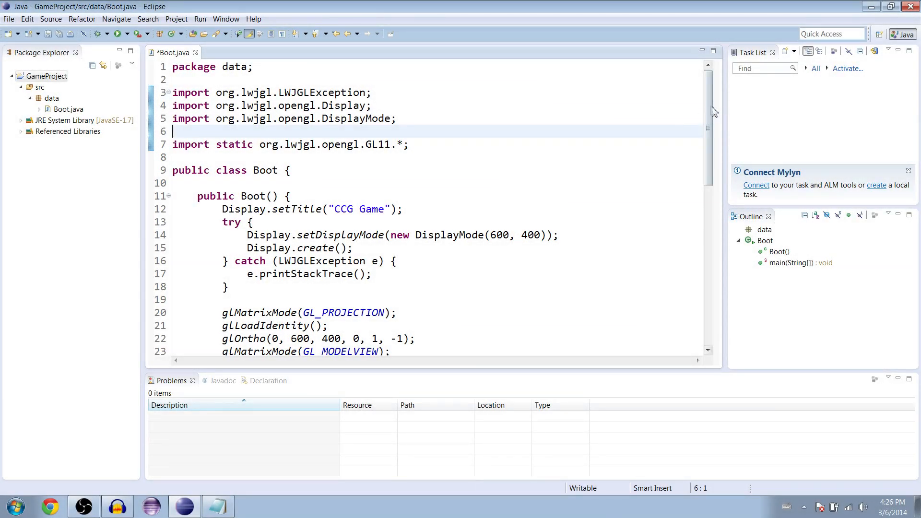
Save Boot.java, run the game to check the white square and line, then close it
scroll("down", 3)
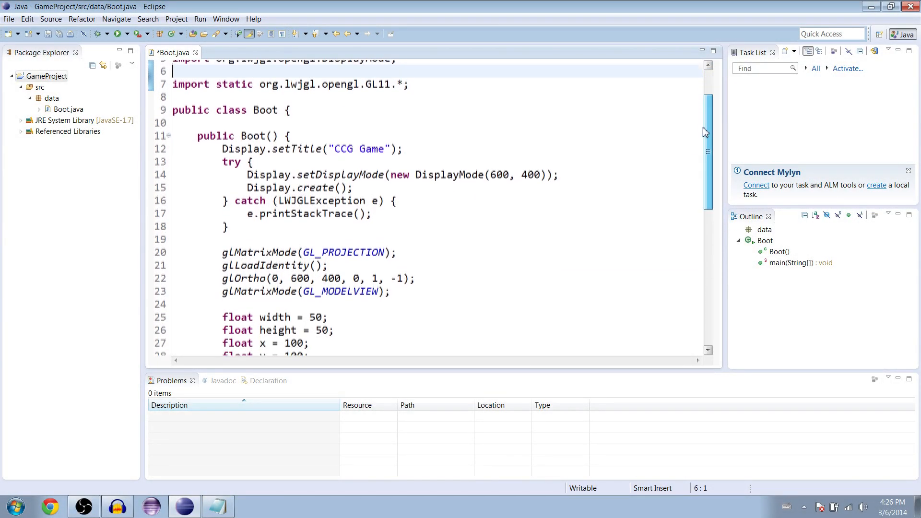
scroll("up", 3)
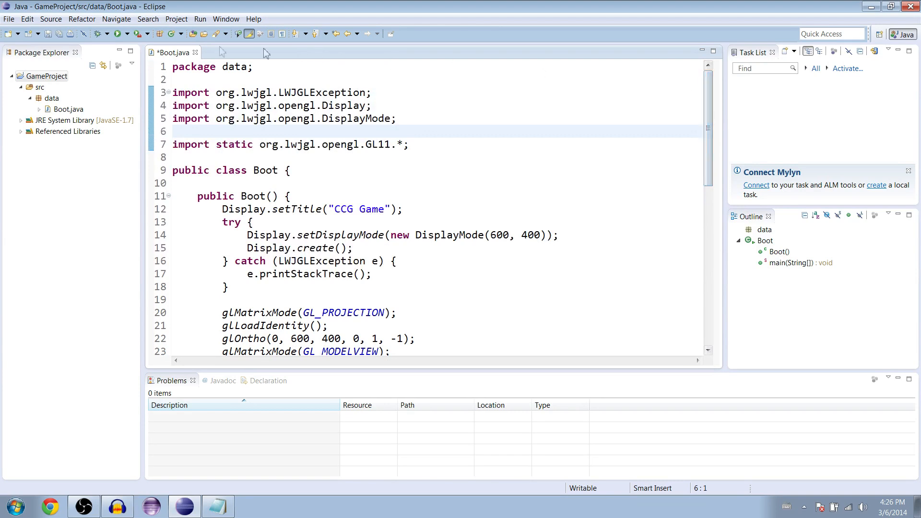
left_click(120, 34)
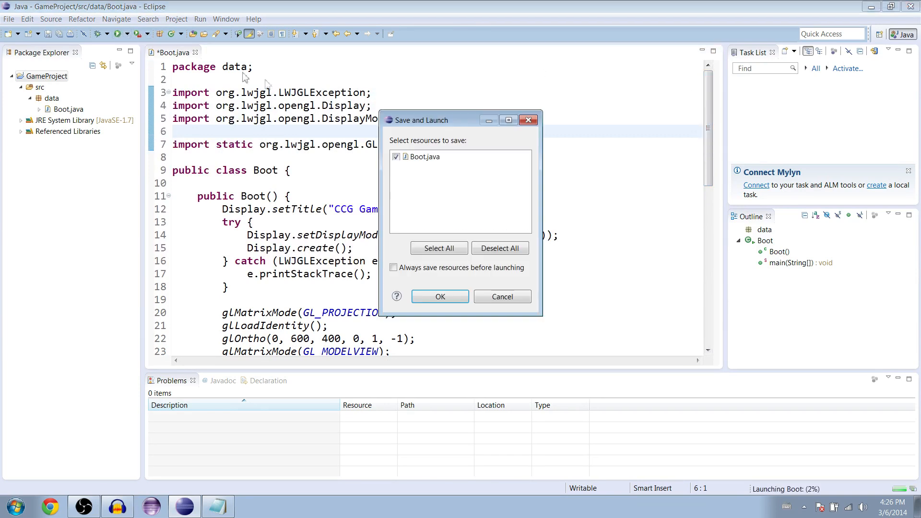
left_click(440, 296)
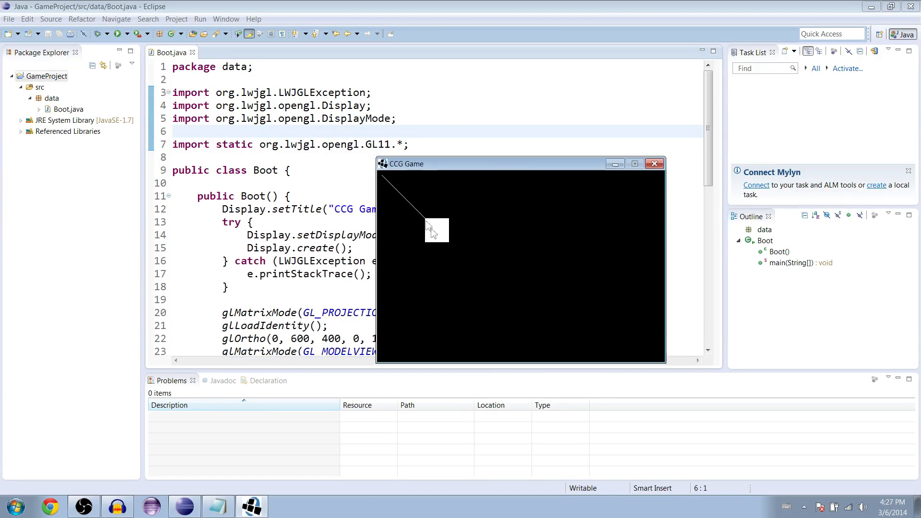
mouse_move(664, 179)
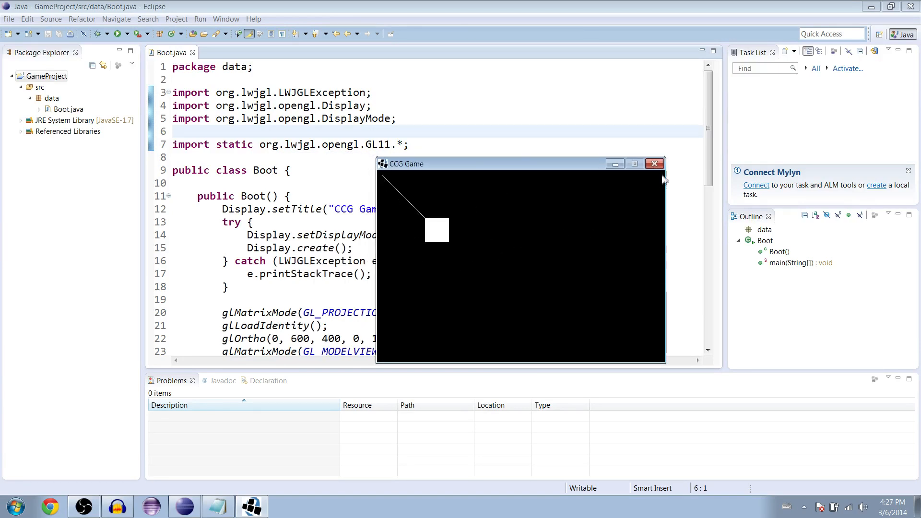
left_click(654, 164)
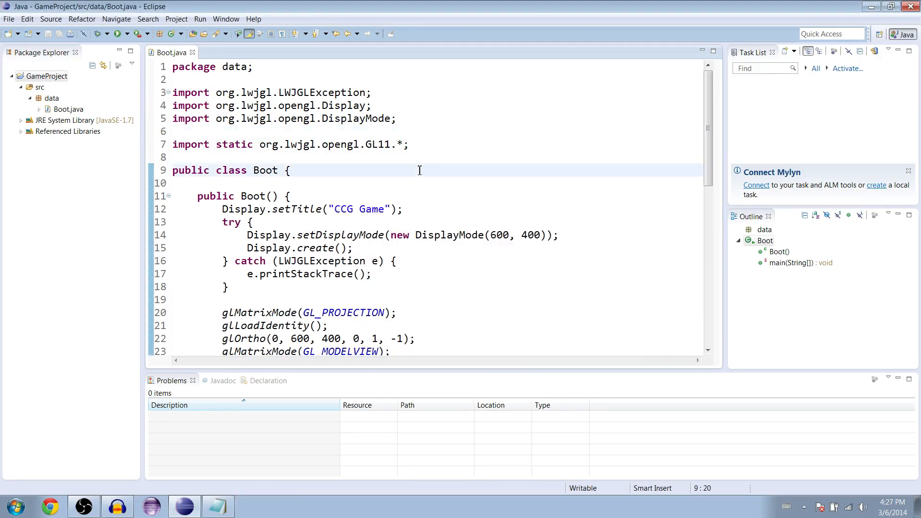
scroll("down", 3)
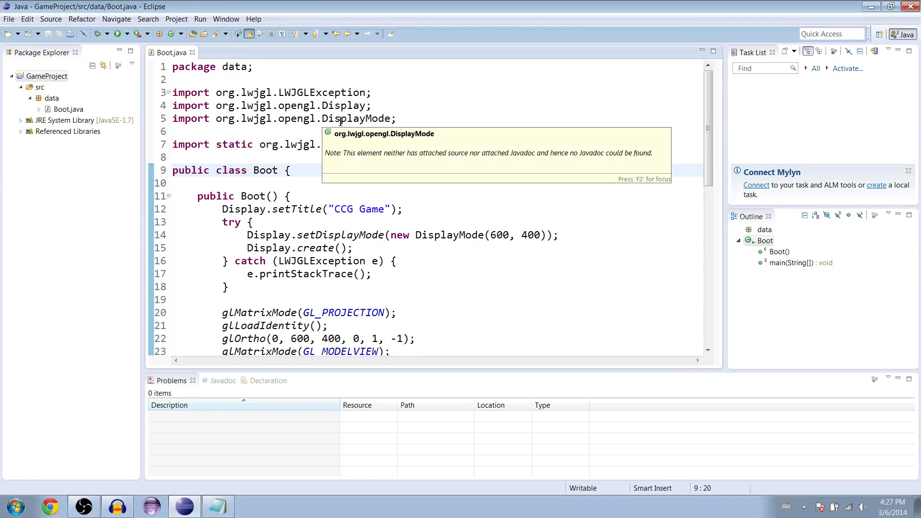
Create a new package named 'helpers' under the project's src folder
right_click(52, 98)
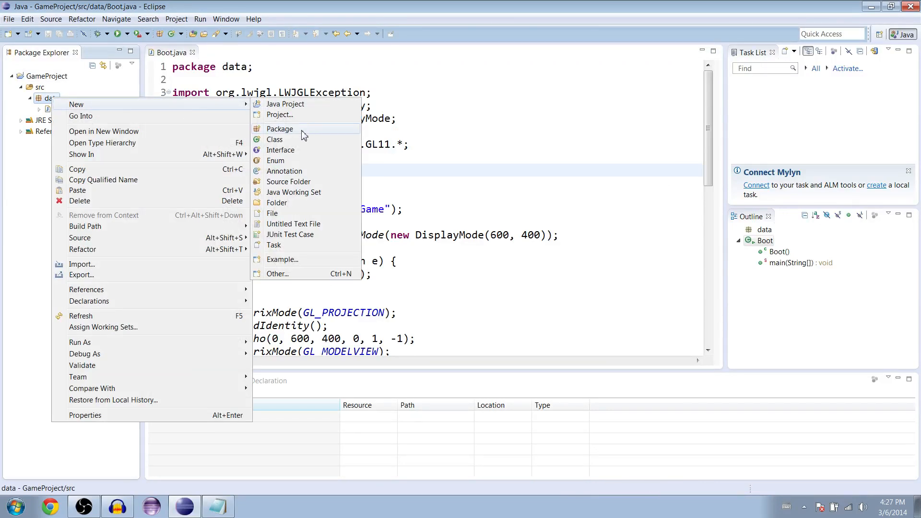
mouse_move(209, 116)
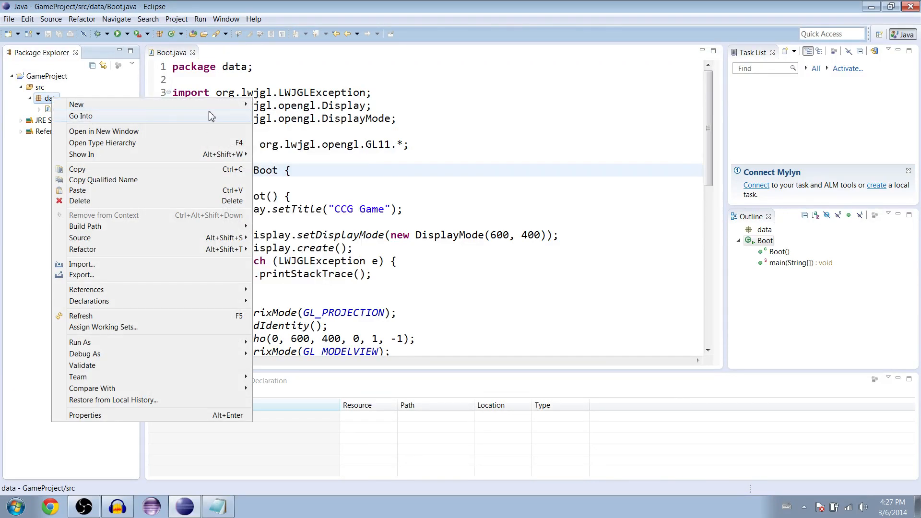
left_click(76, 104)
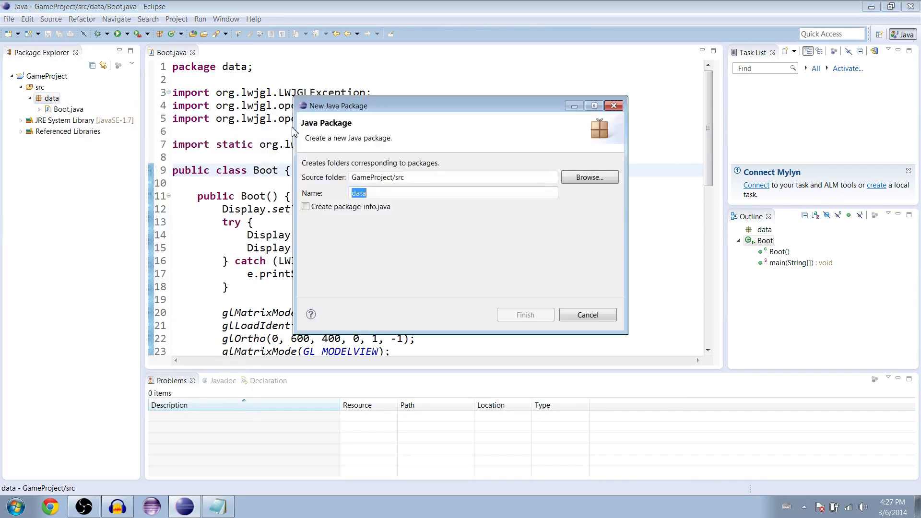
type("helpers")
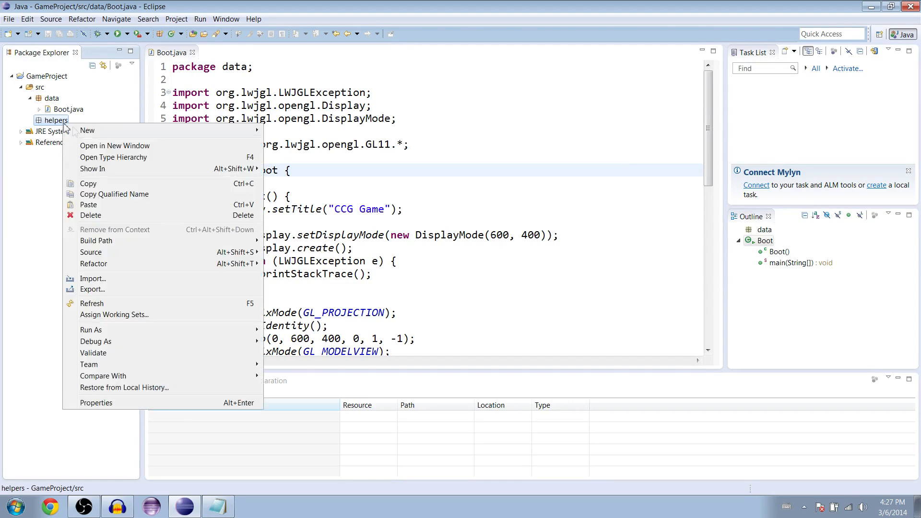
Create a class named 'Artist' in the helpers package
left_click(87, 130)
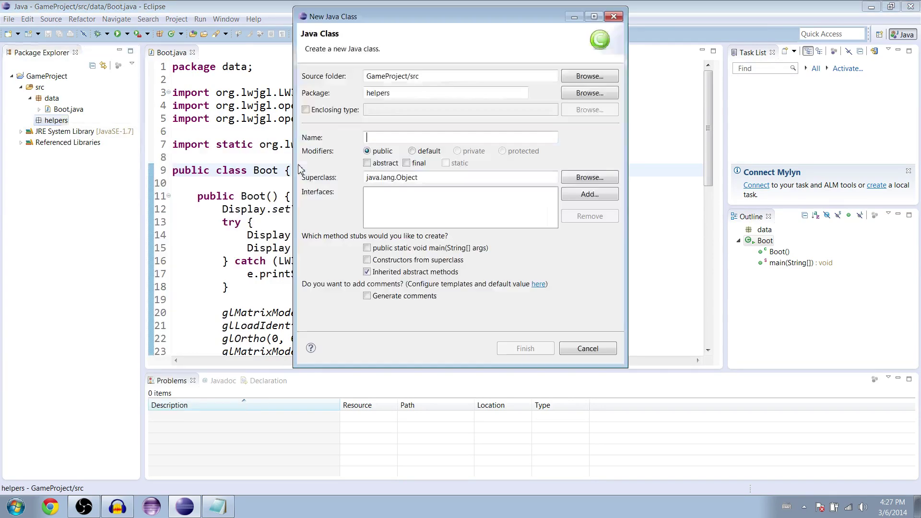
type("Artist")
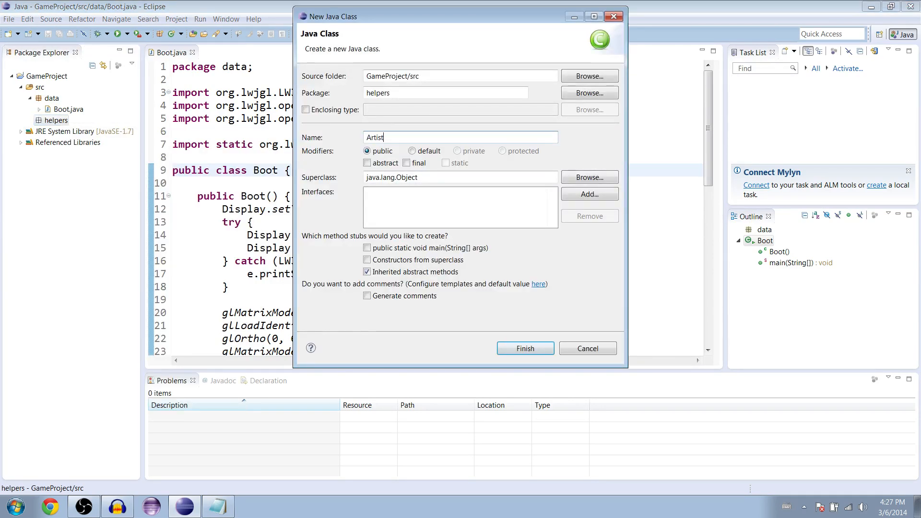
left_click(524, 349)
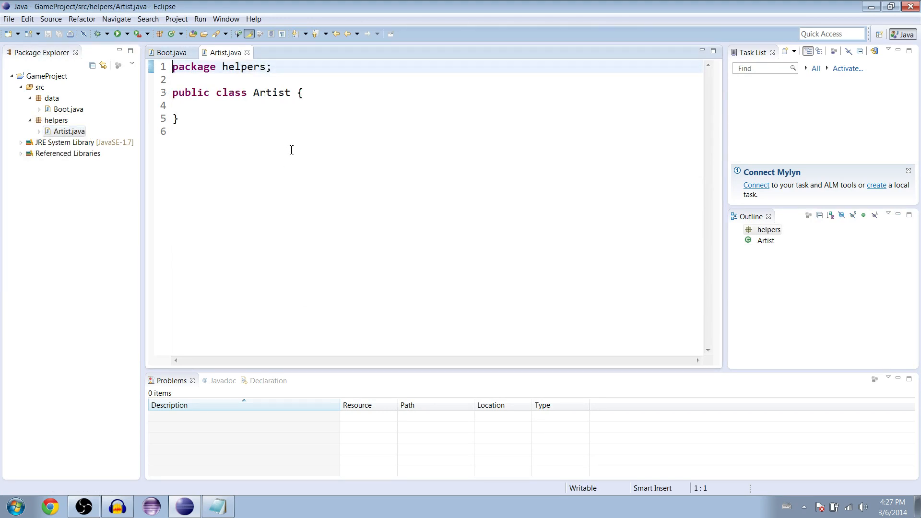
Add a blank line in the Artist class body and review Boot's display setup code
left_click(322, 106)
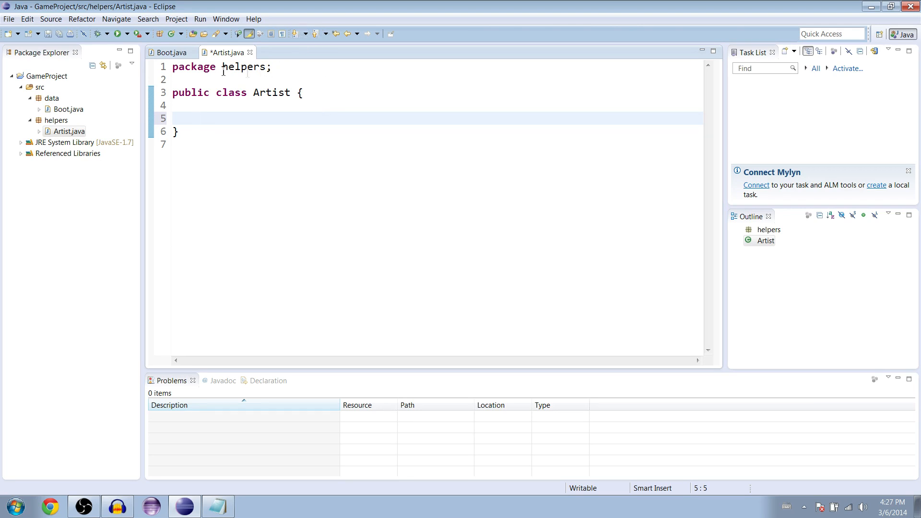
left_click(170, 52)
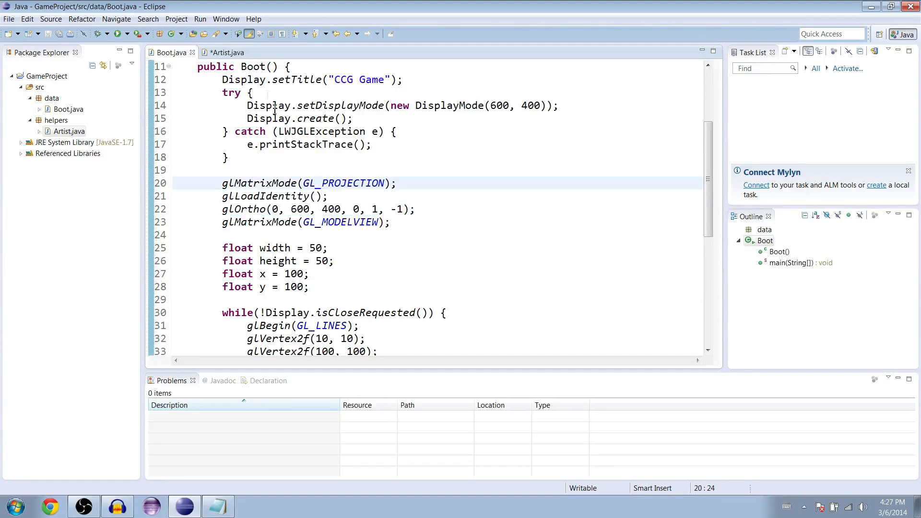
left_click(226, 52)
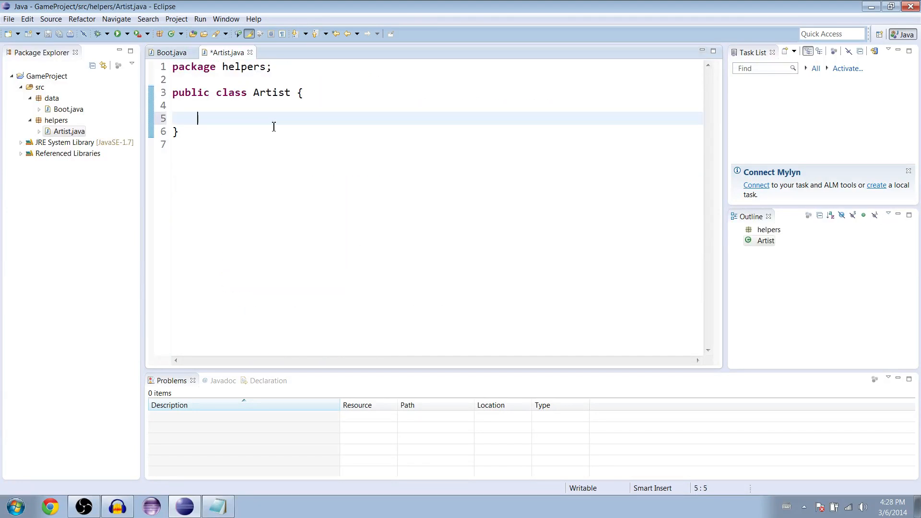
Declare public static final int constants WIDTH = 600 and HEIGHT = 400 in Artist
type("public")
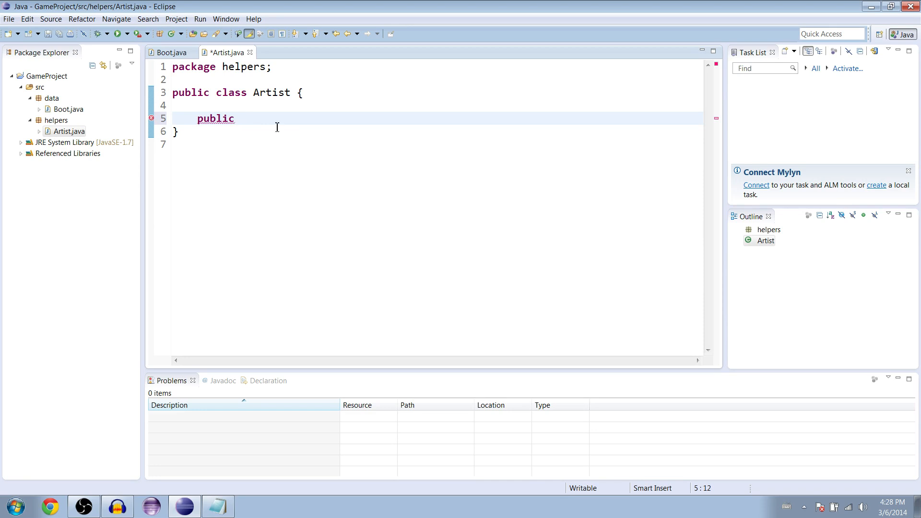
type("static F")
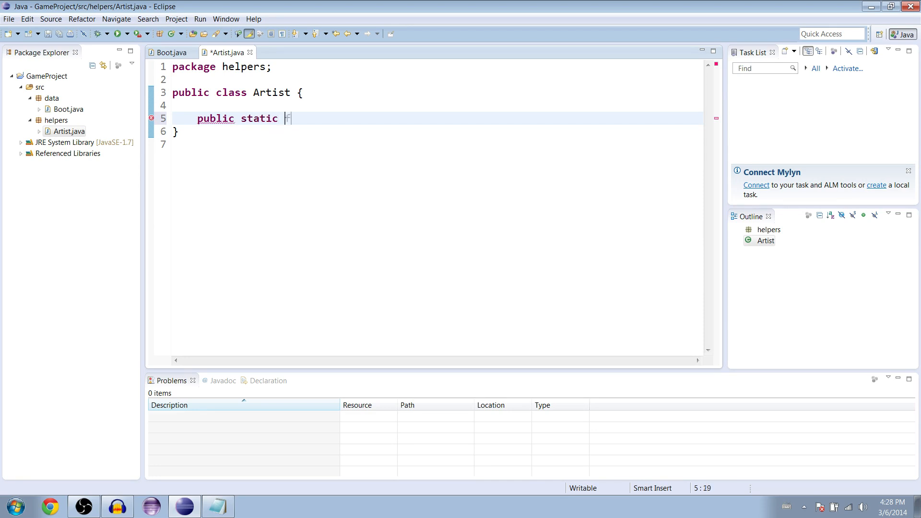
type("final int W")
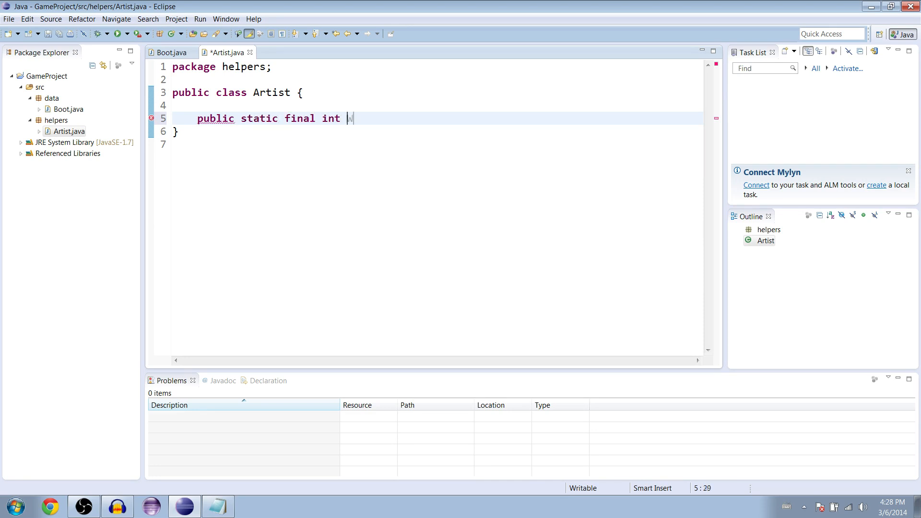
type("WIDTH")
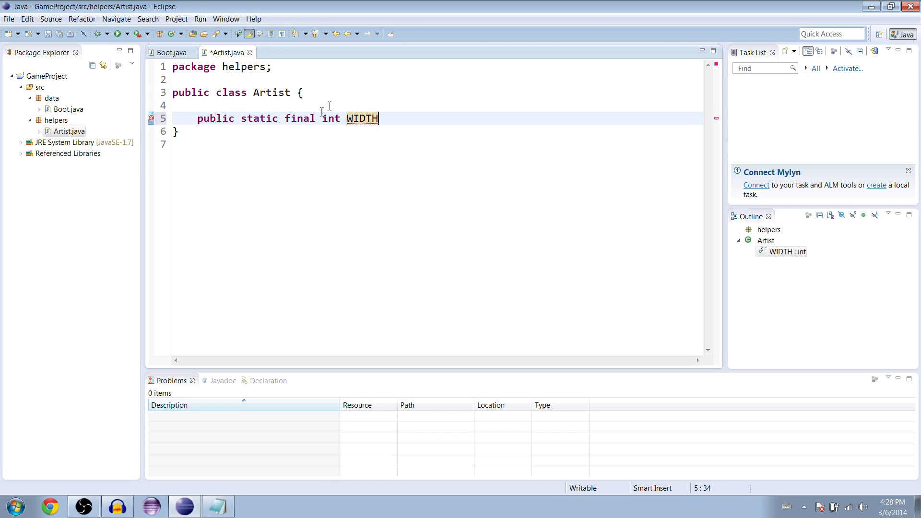
double_click(299, 118)
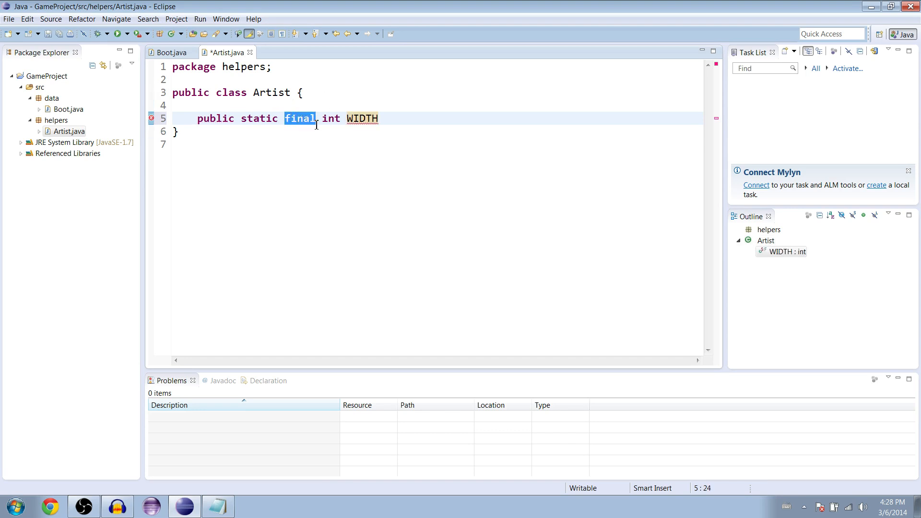
left_click(393, 118)
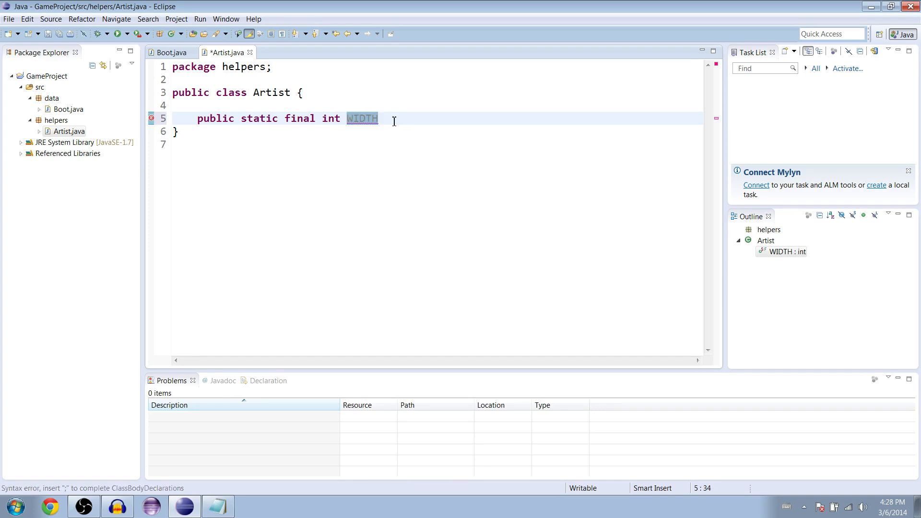
type("= 600,")
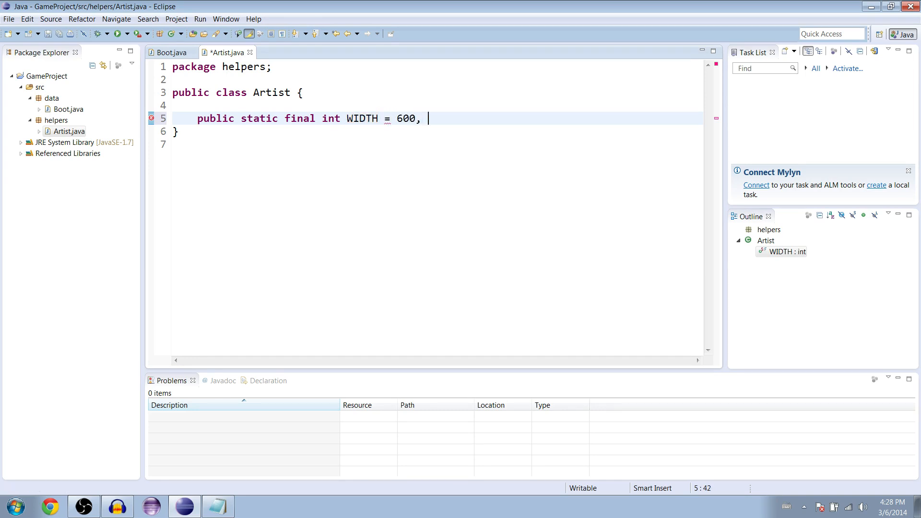
type("HEIGHT =")
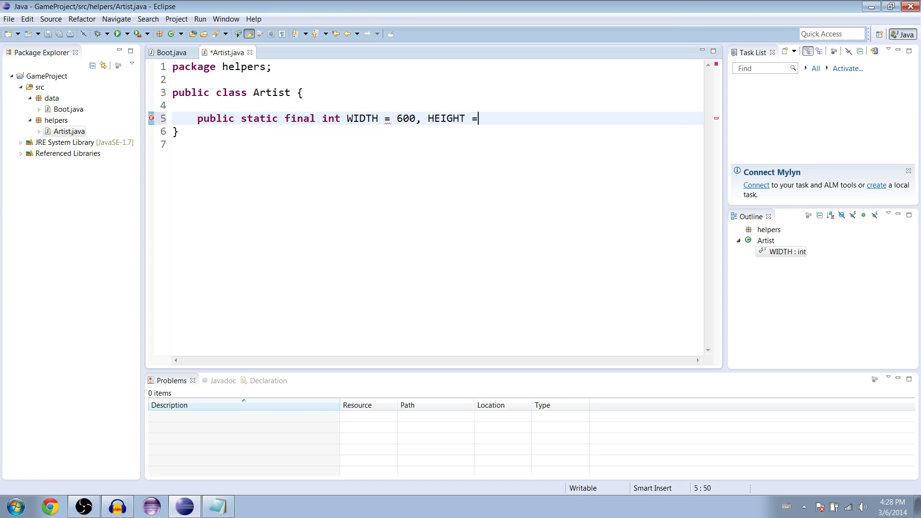
type("400;")
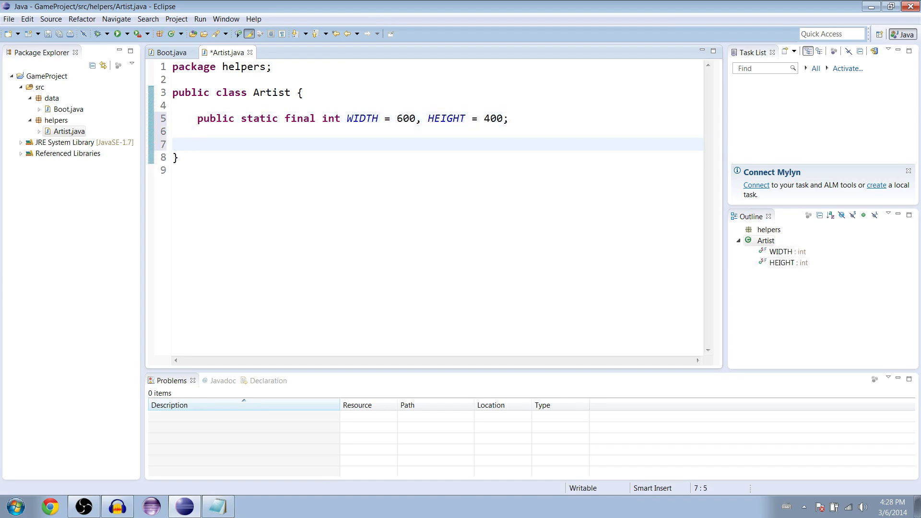
Add an empty 'public static void BeginSession()' method below the constants
type("public stat")
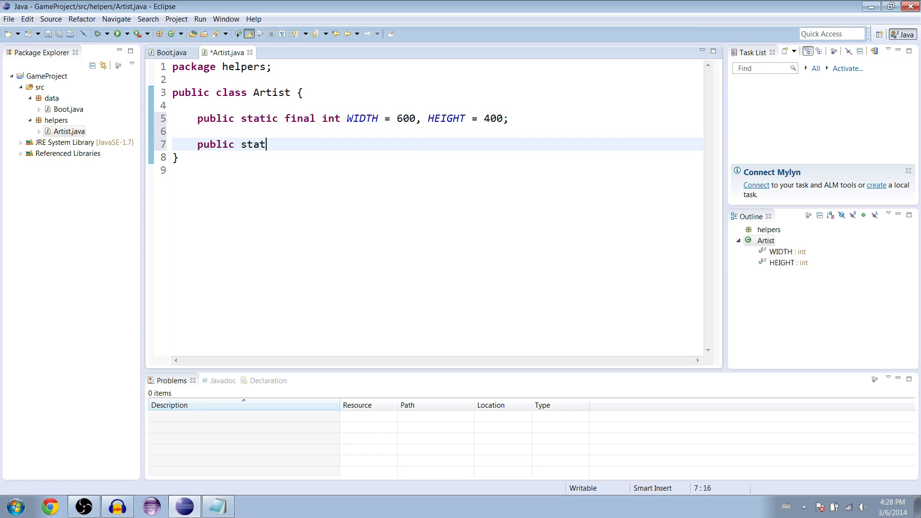
type("ic void B")
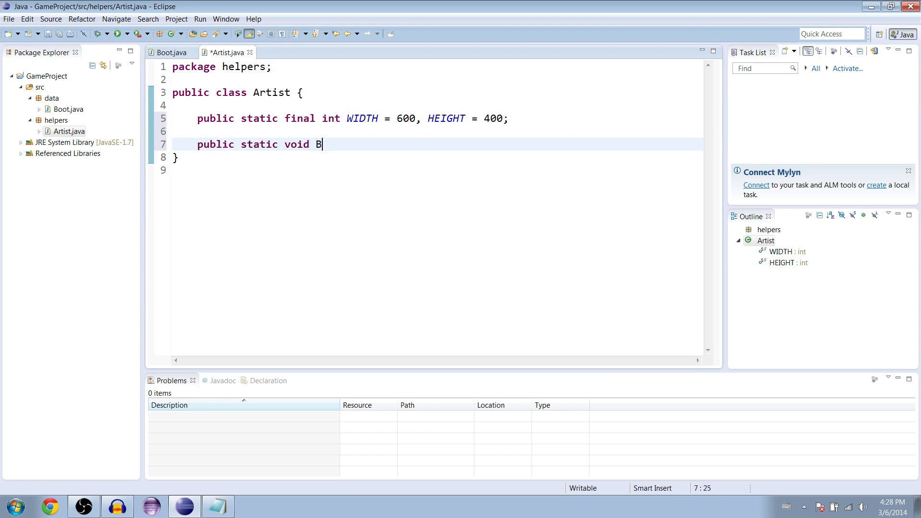
type("eginSession")
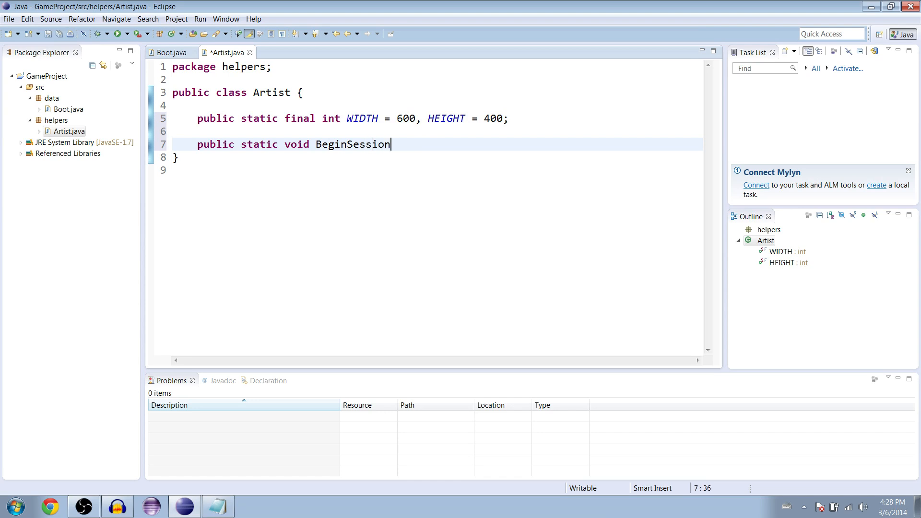
type("() {")
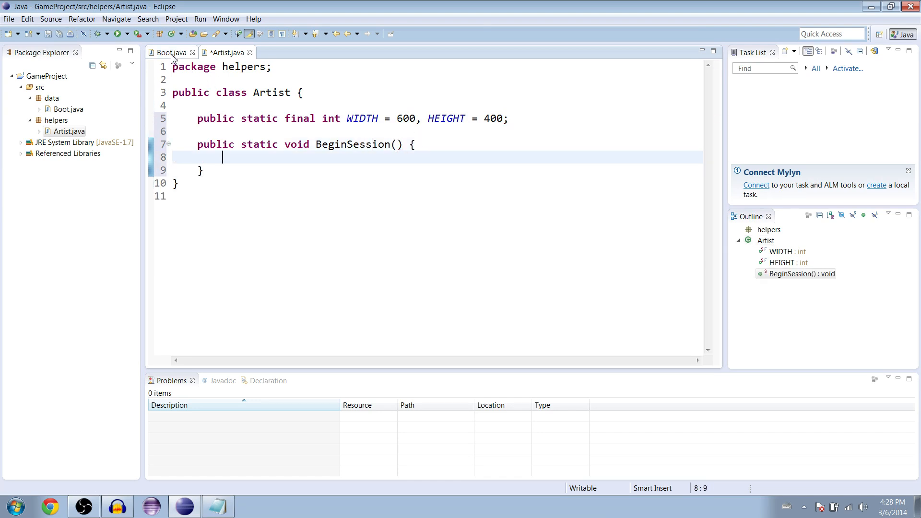
Move Boot's Display creation and glMatrixMode projection code into Artist's BeginSession method
left_click(170, 53)
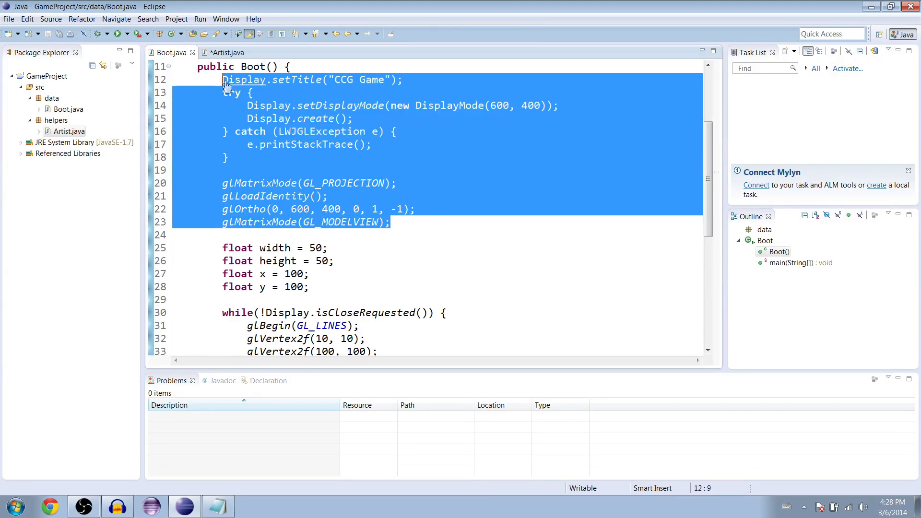
mouse_move(404, 105)
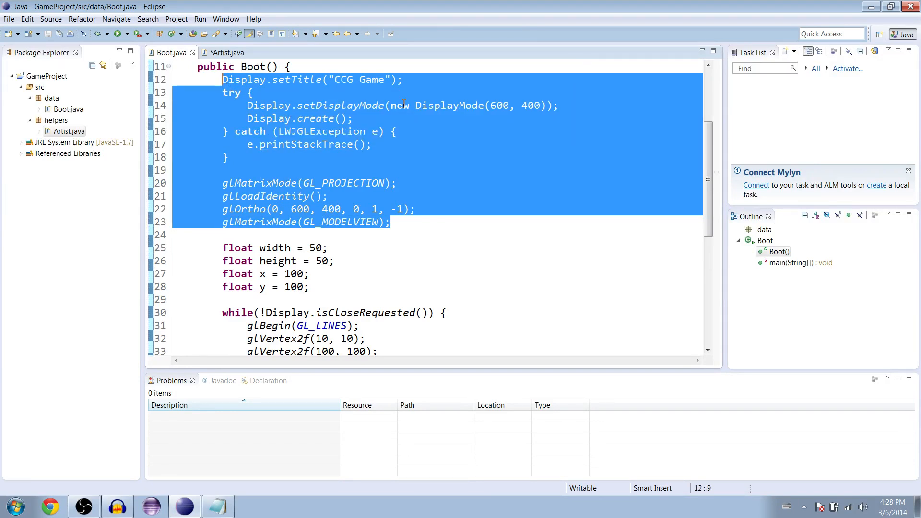
left_click(226, 52)
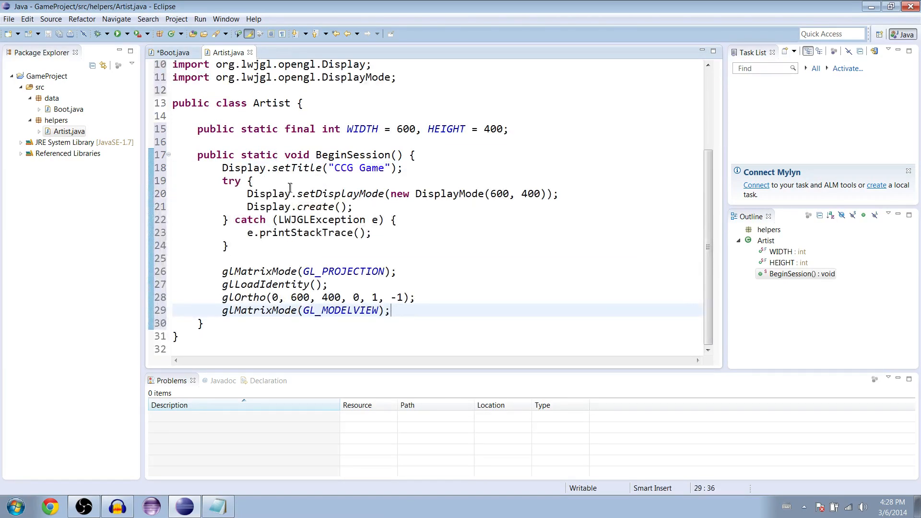
left_click(169, 52)
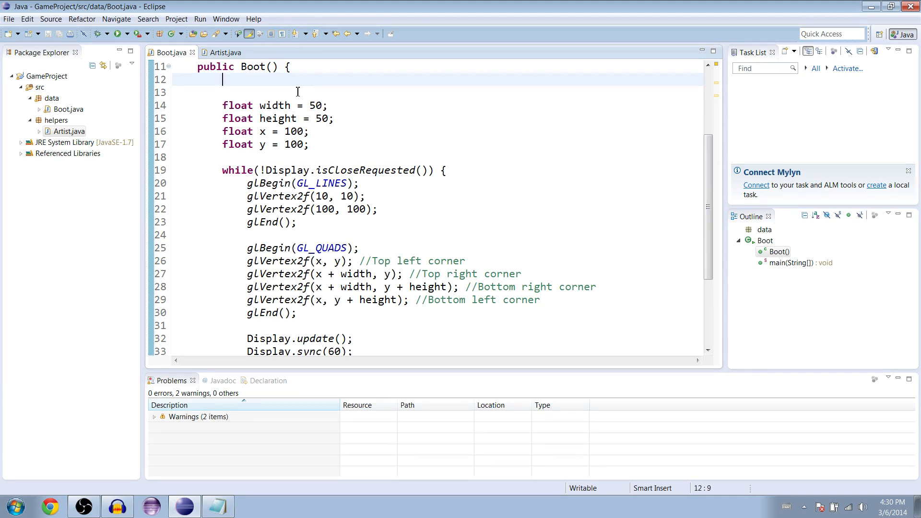
Call BeginSession() in Boot's constructor and add 'import static helpers.Artist.*;'
type("BeginSession")
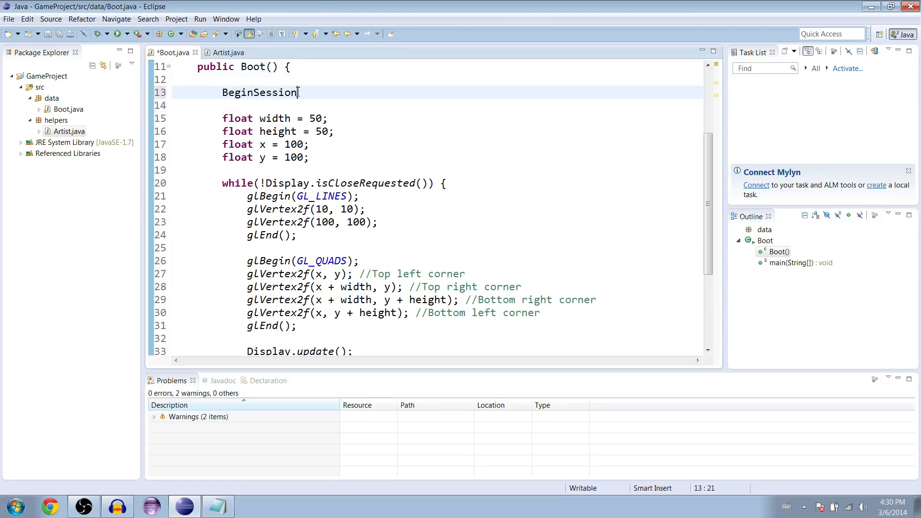
type("();")
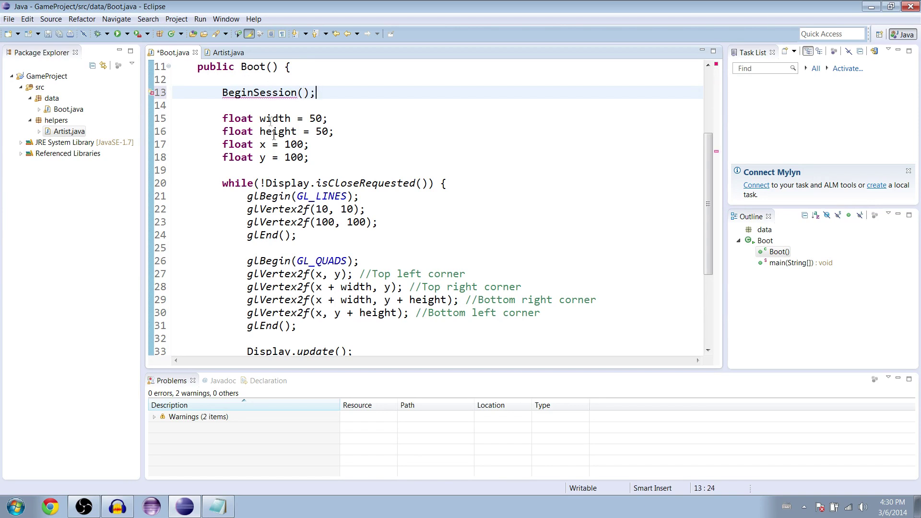
scroll("up", 3)
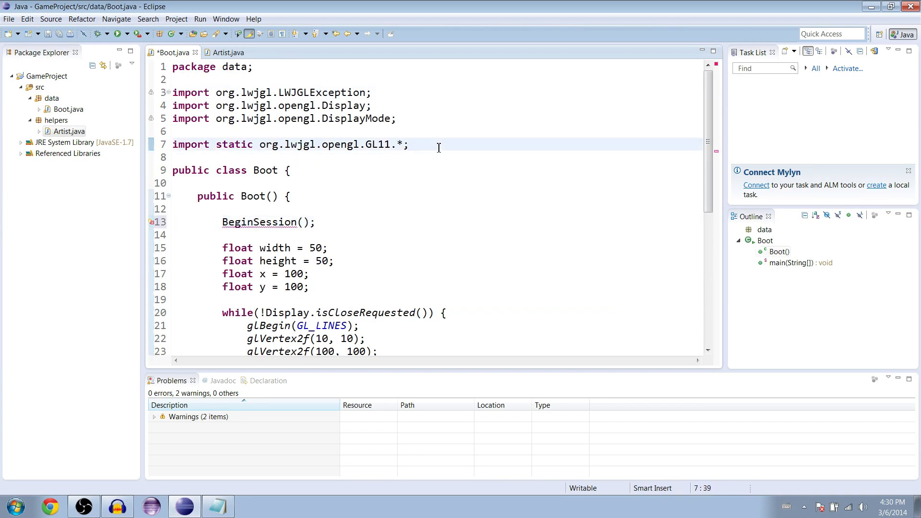
type("import")
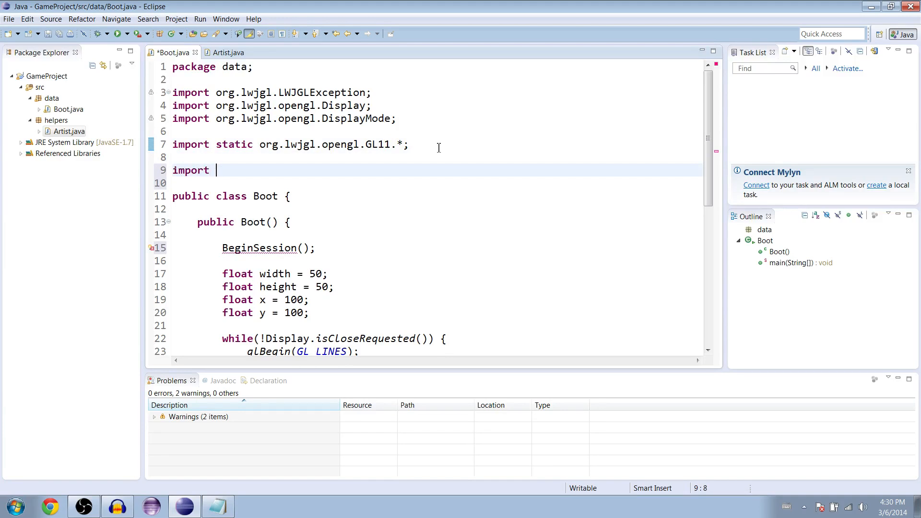
type("static")
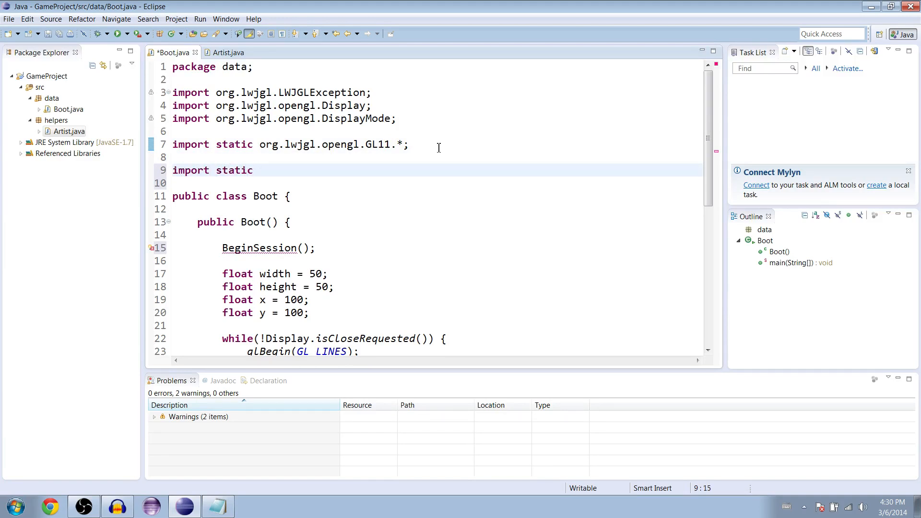
type("helpers")
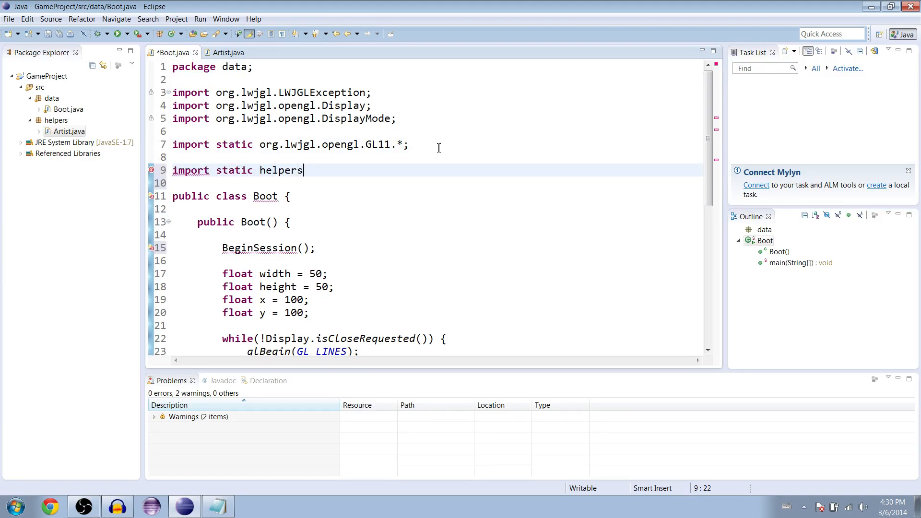
type(".Artist.")
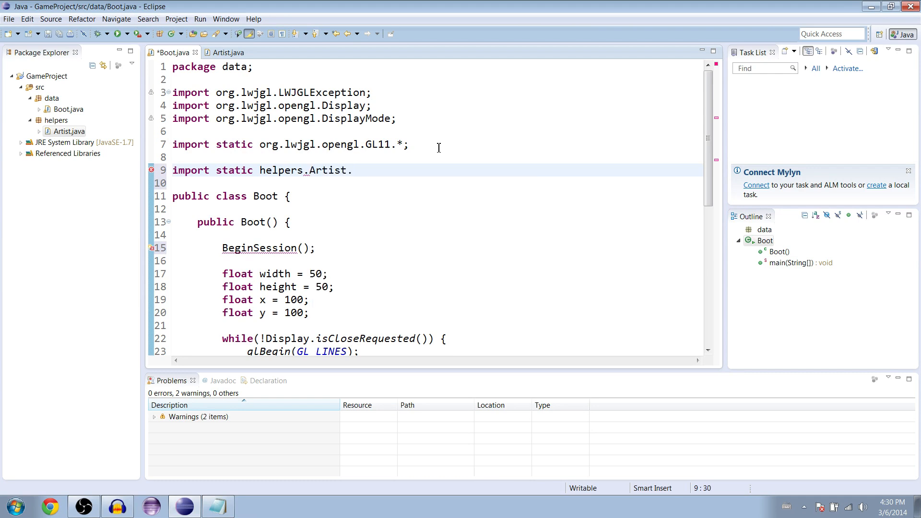
type(".*;")
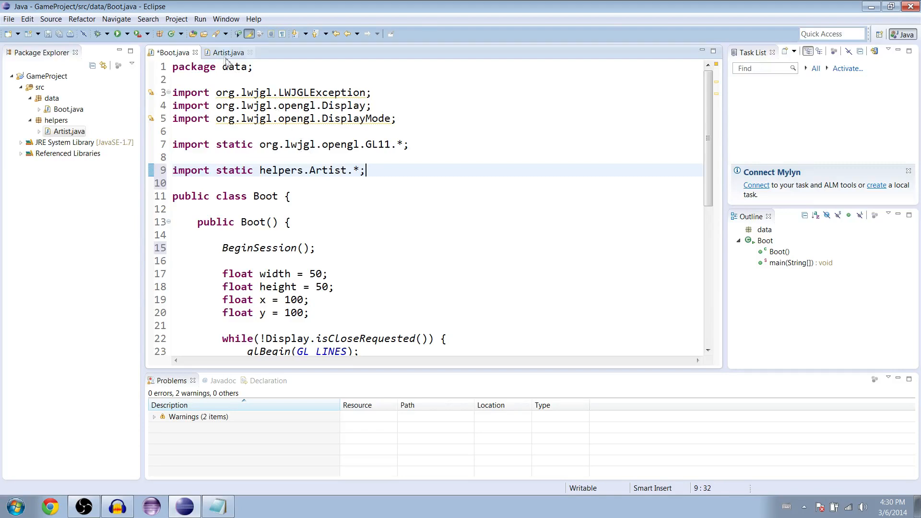
Save Boot.java and run the game to confirm the line and white square, then close it
left_click(226, 52)
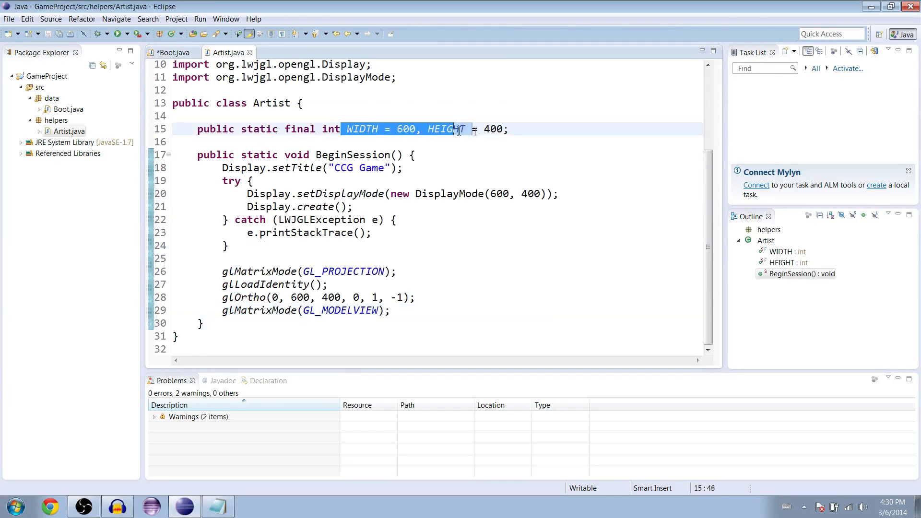
left_click(312, 155)
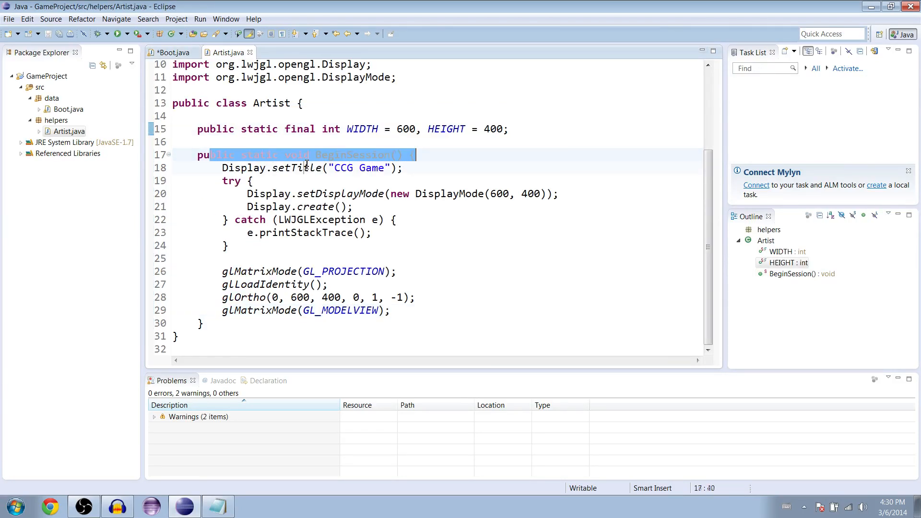
left_click(173, 52)
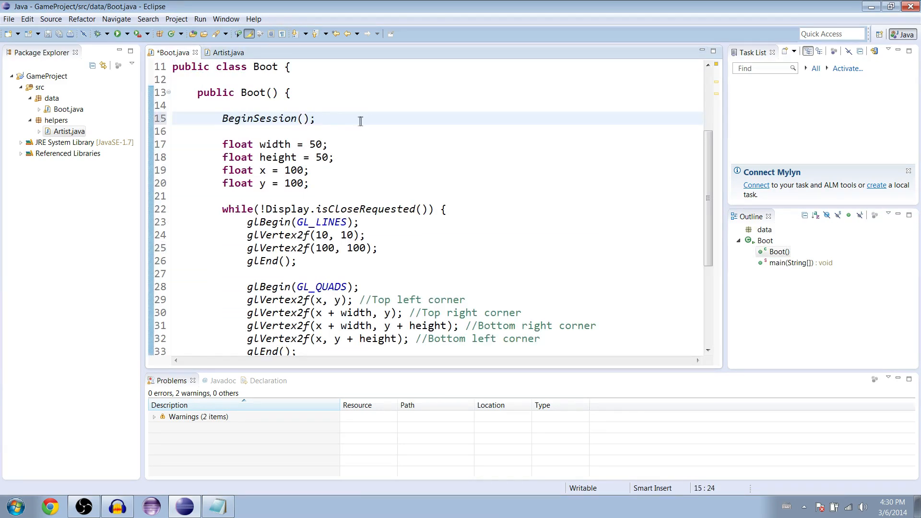
left_click(117, 34)
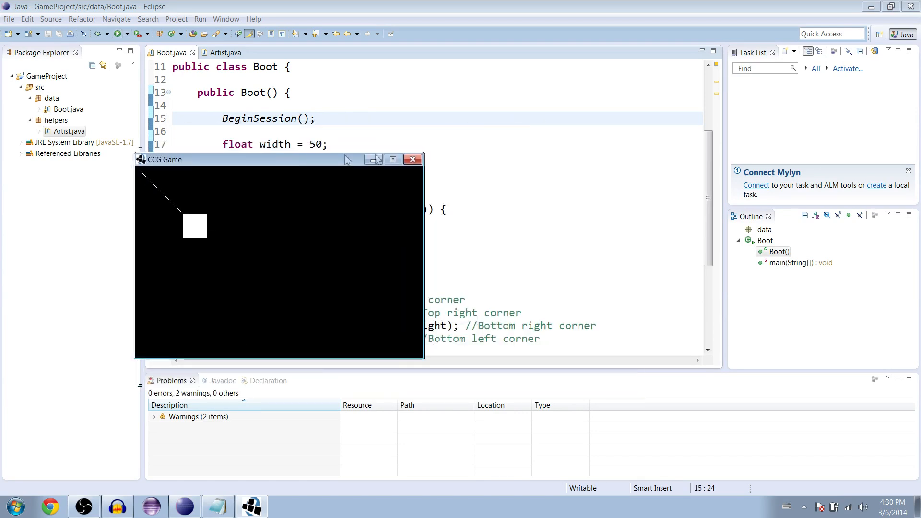
left_click(412, 159)
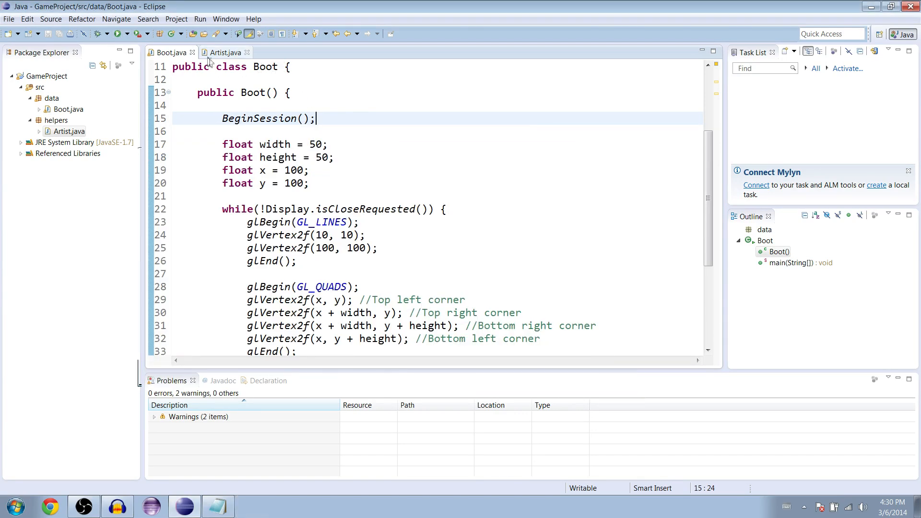
left_click(224, 52)
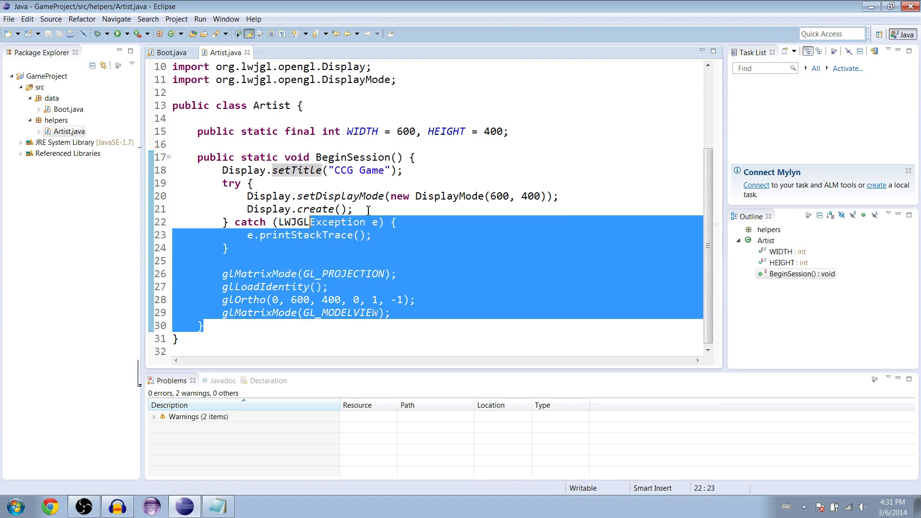
left_click(170, 52)
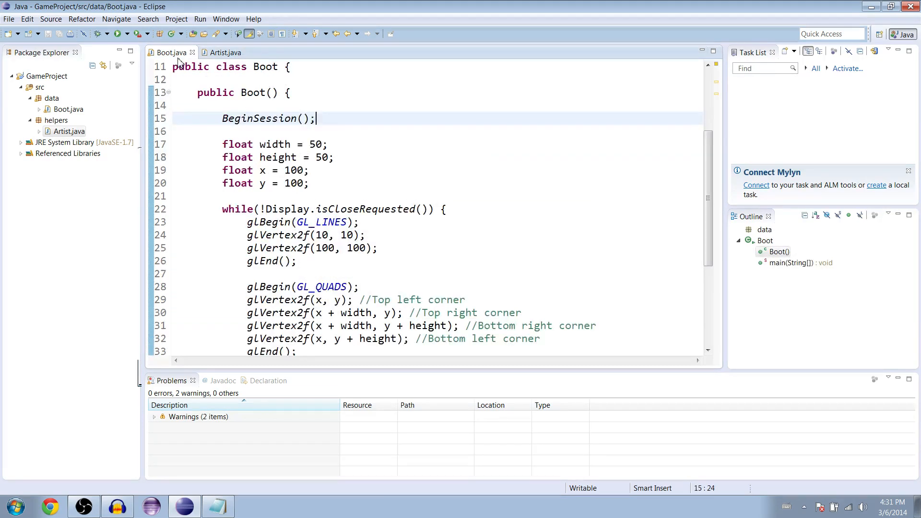
left_click(223, 52)
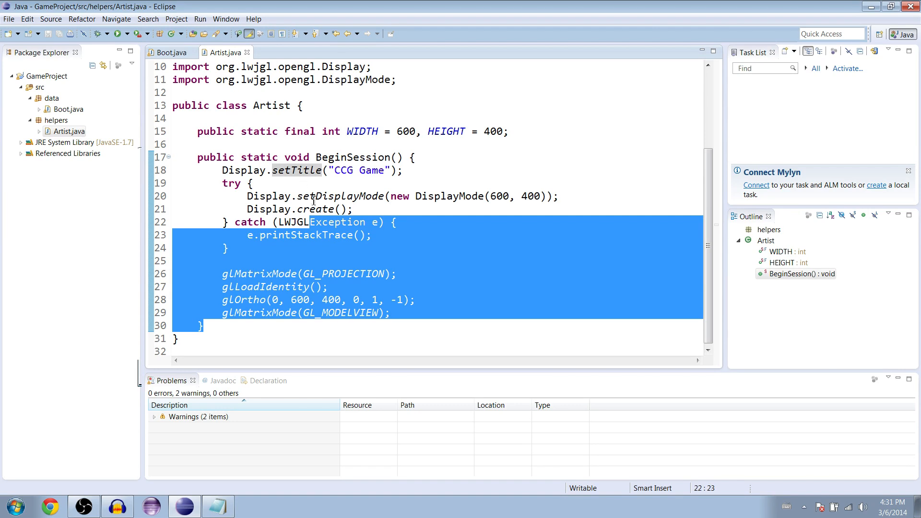
left_click(346, 287)
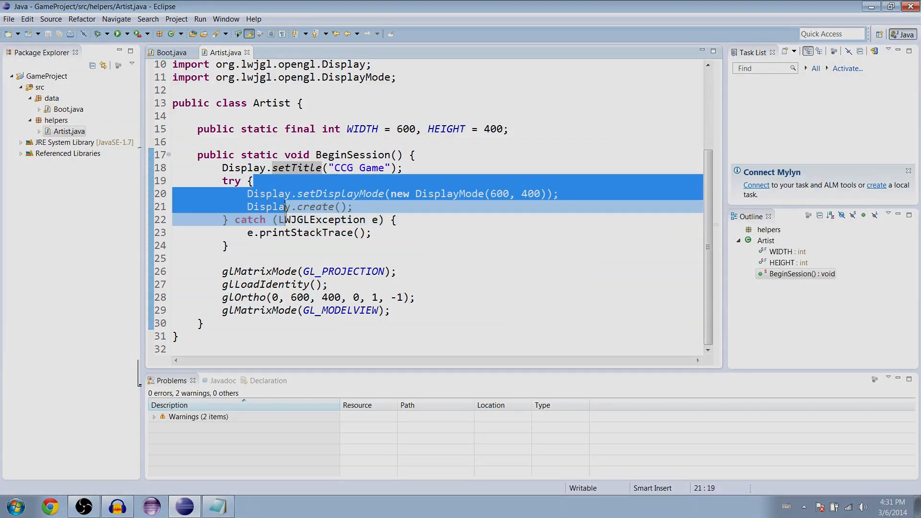
left_click(170, 52)
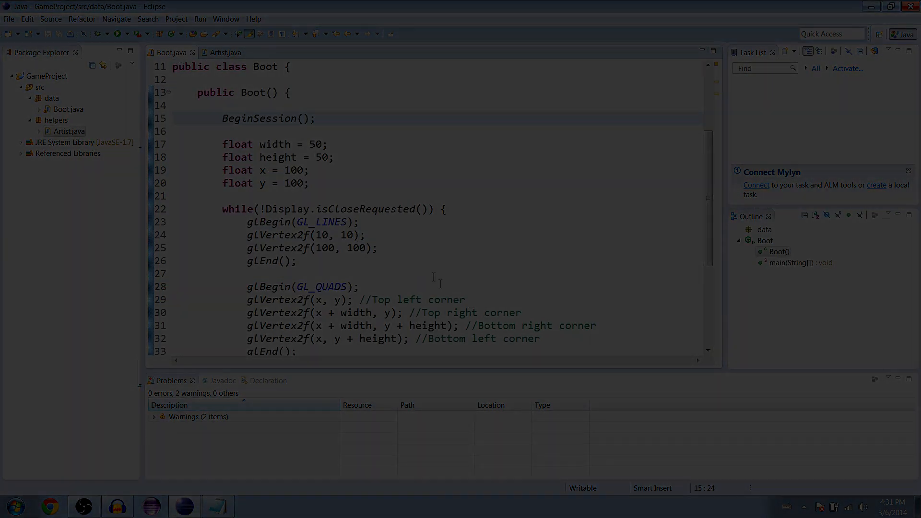